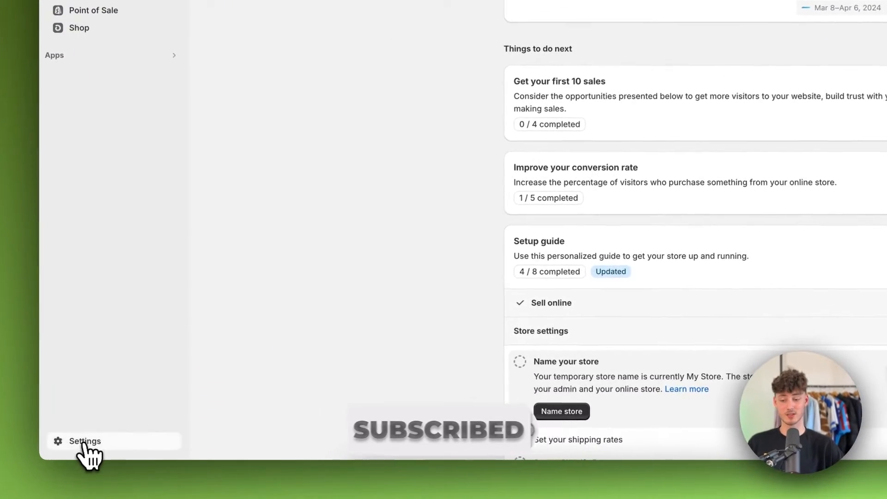
Step: Open the Shopify App Store from Settings > Apps and sales channels
left_click(84, 441)
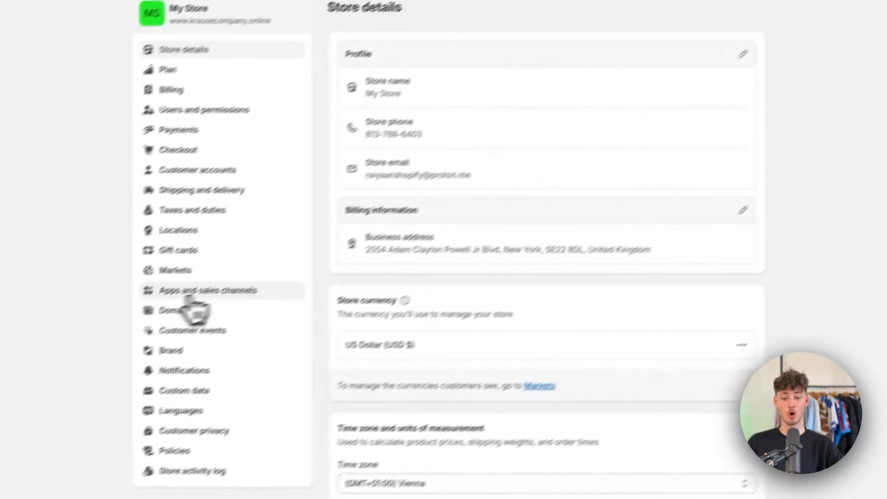
left_click(207, 290)
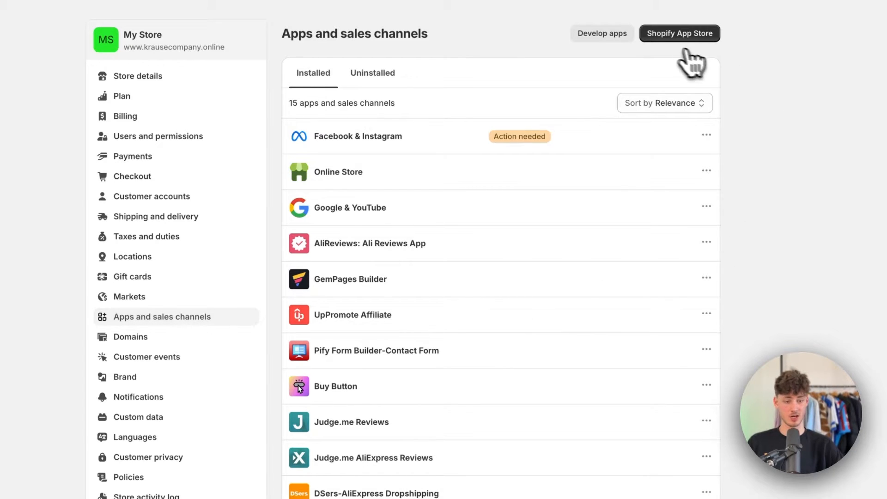
left_click(678, 33)
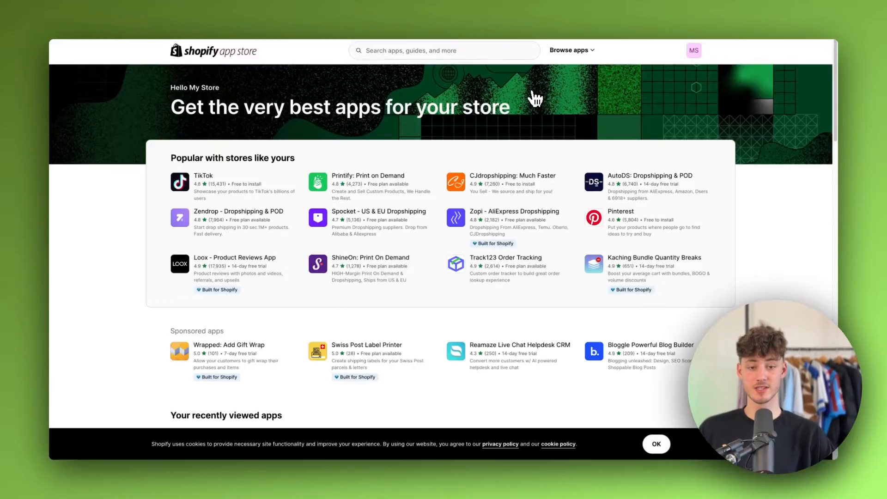
Step: Search the App Store for 'Alibaba' and start installing Dropshipping-Alibaba Official
type("Alibaba")
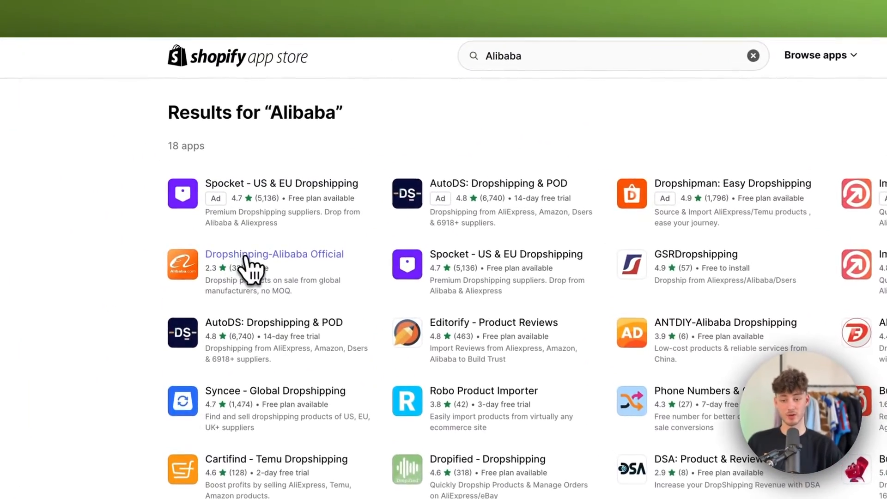
left_click(274, 253)
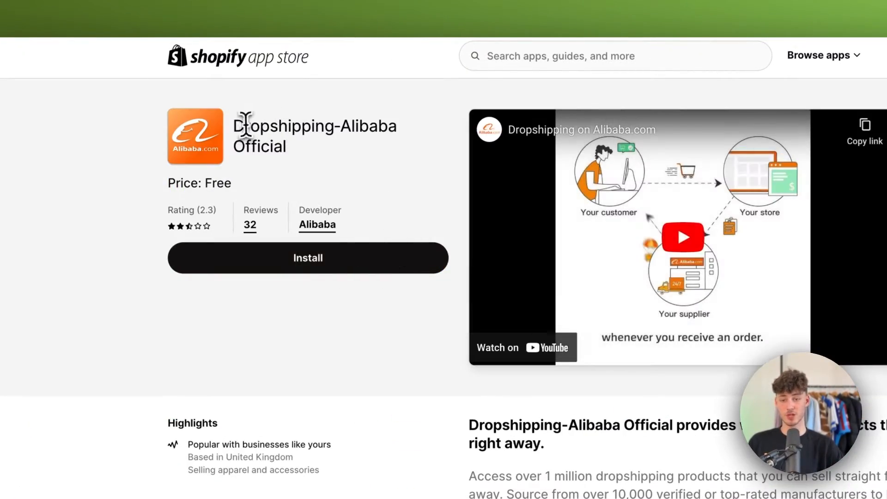
left_click(307, 258)
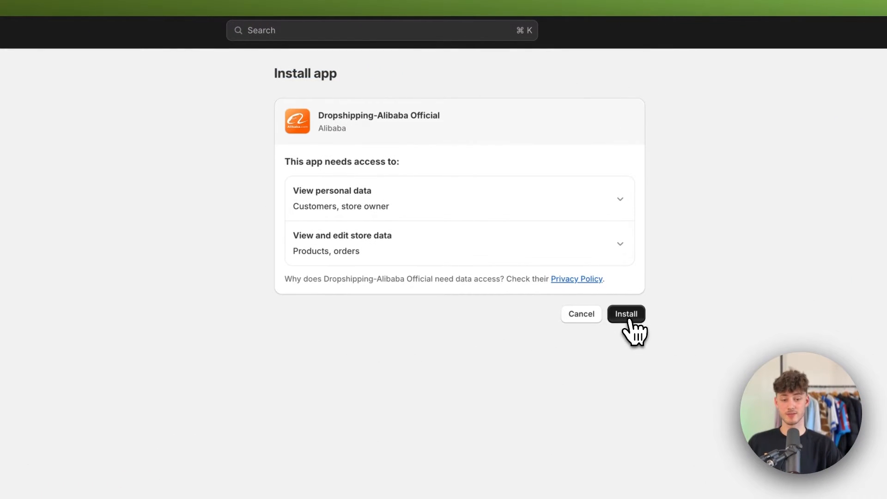
Step: Approve the data access permissions and install Dropshipping-Alibaba Official
left_click(625, 314)
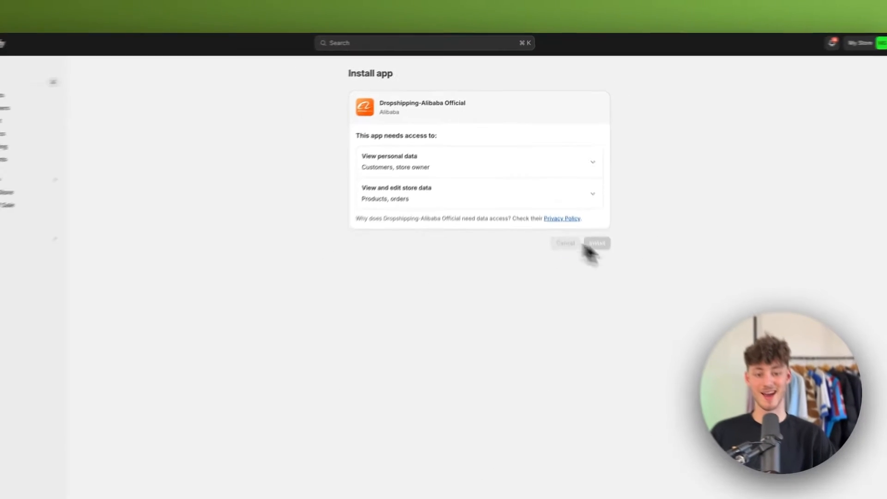
left_click(596, 243)
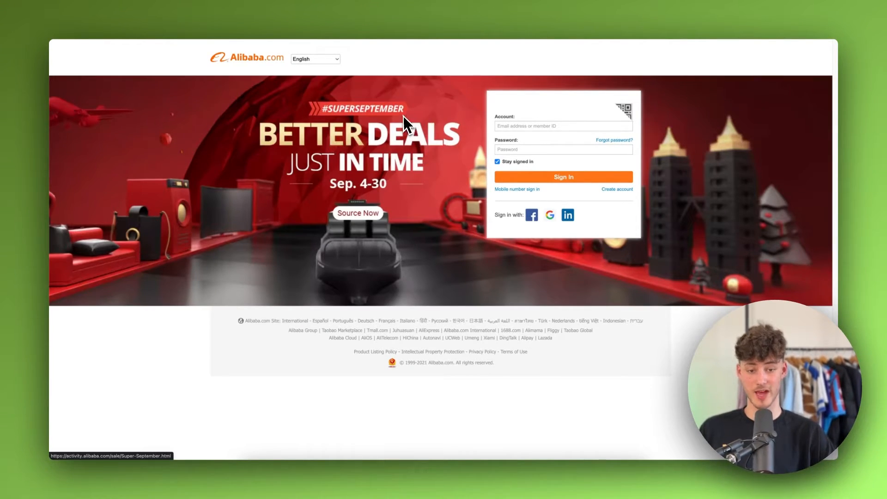
mouse_move(417, 141)
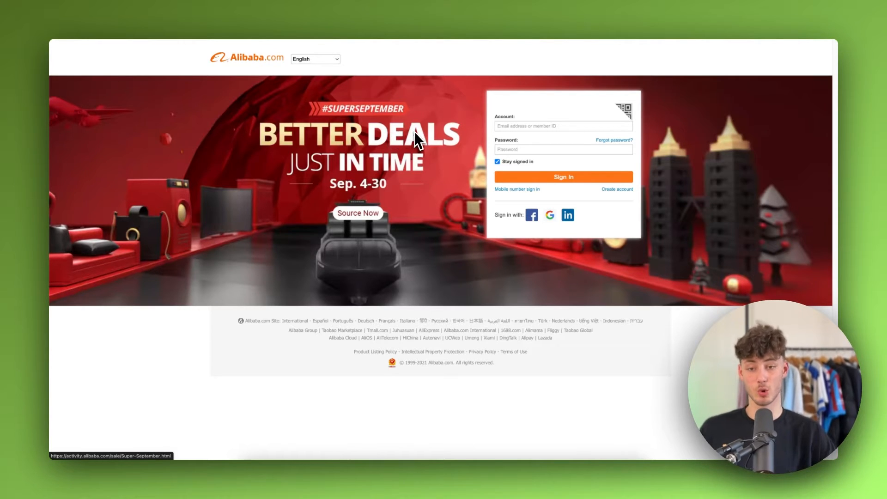
mouse_move(472, 129)
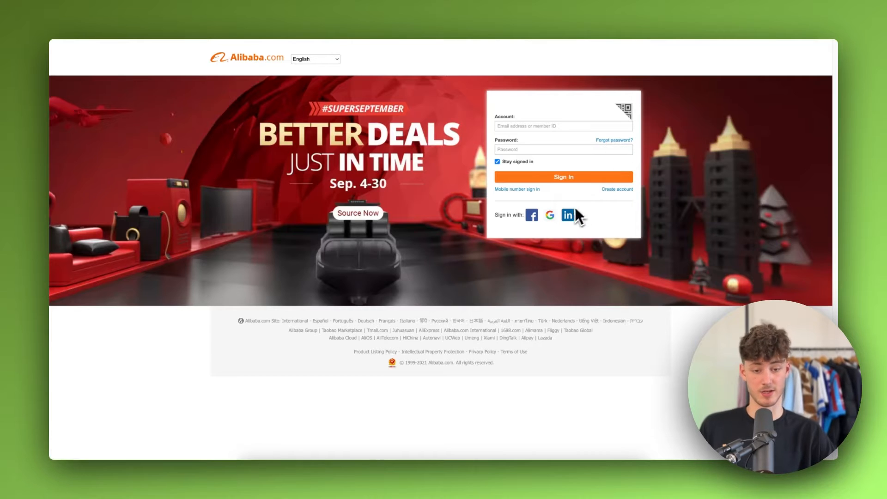
Step: Sign in to Alibaba.com using the Google account
left_click(549, 215)
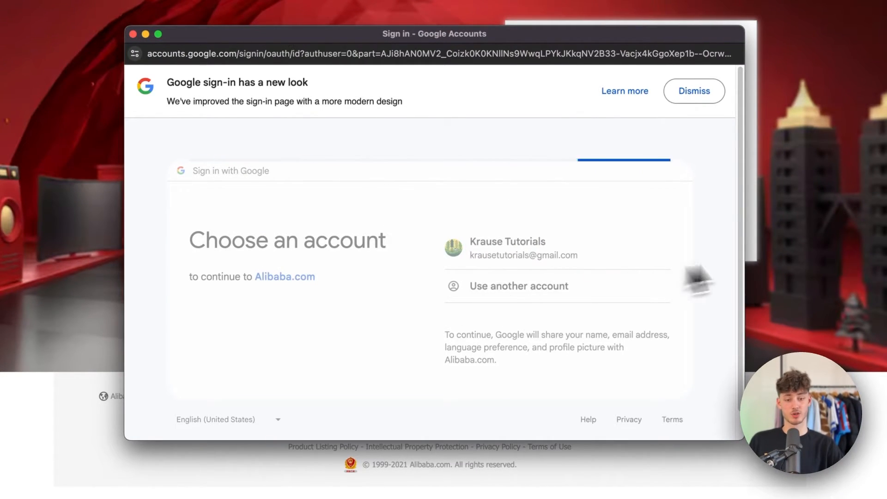
left_click(506, 248)
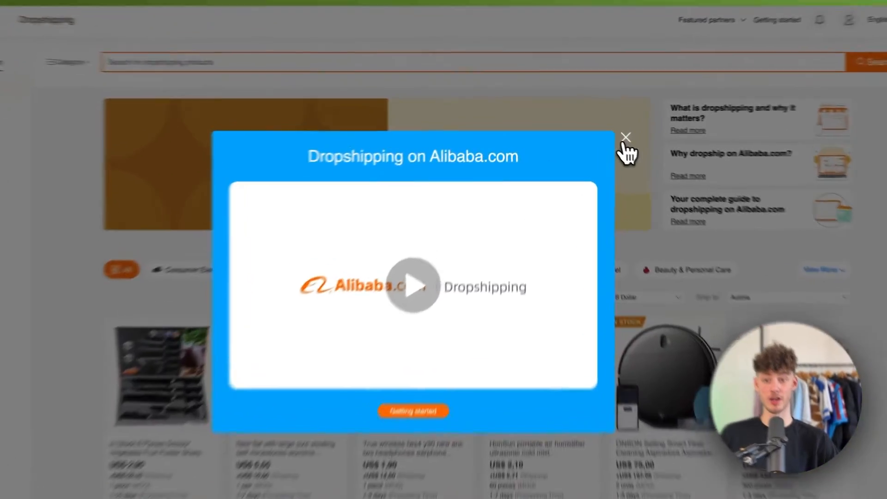
Step: Close the intro video, browse the product grid, and start searching 'sweater men'
left_click(625, 137)
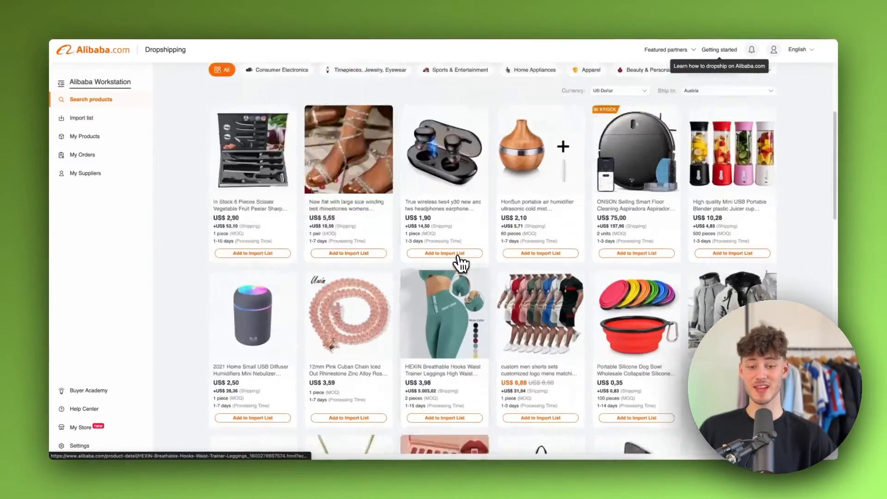
scroll("up", 3)
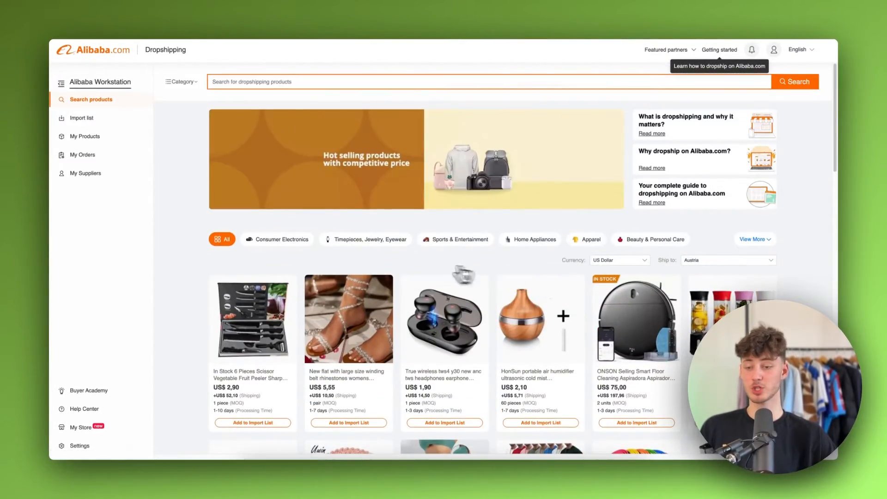
scroll("down", 3)
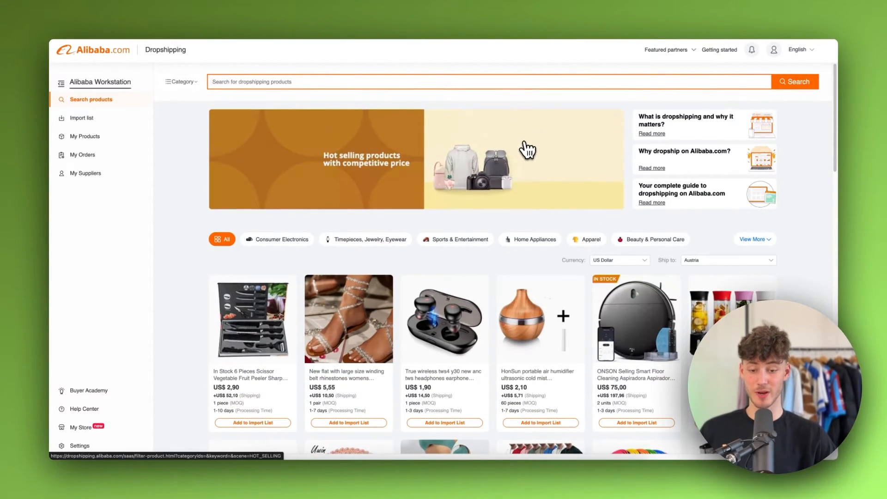
scroll("down", 3)
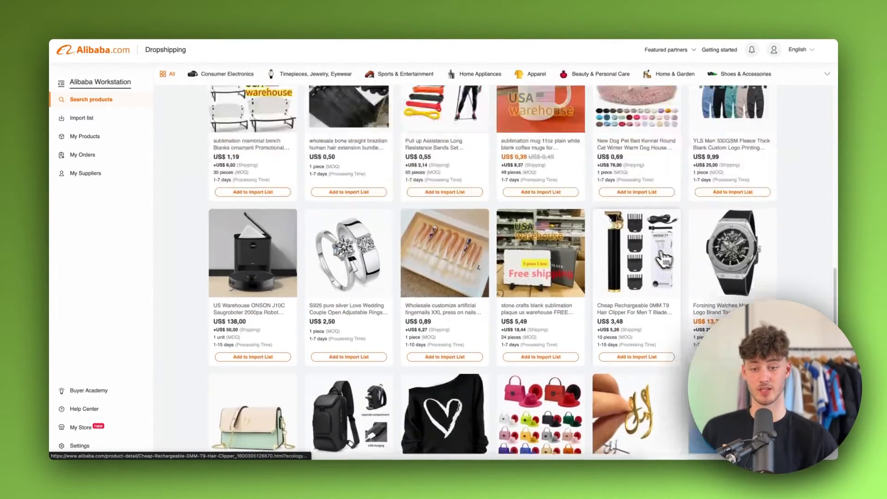
type("sweater mem")
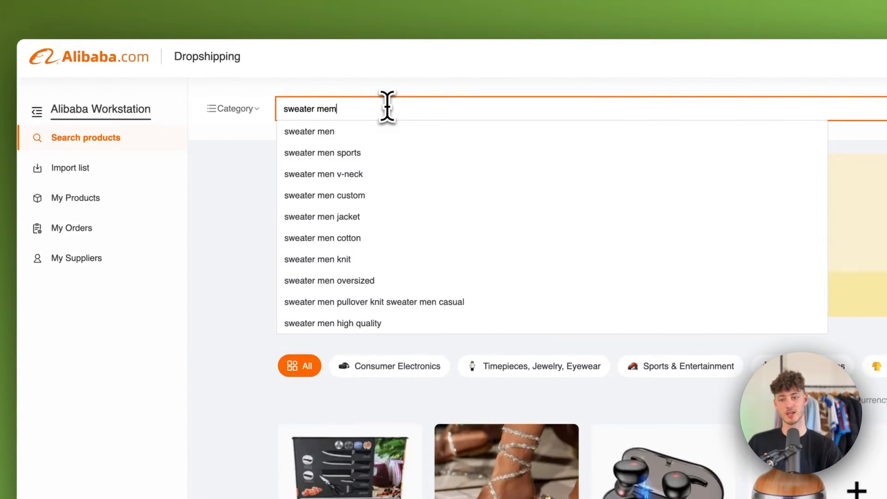
Step: Search 'sweater men' and add the dark grey plain hoodie to the import list
left_click(309, 131)
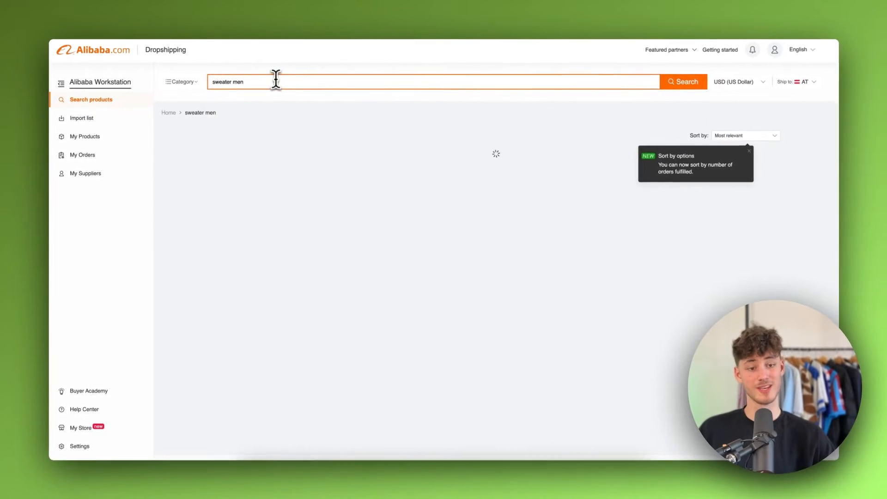
left_click(682, 82)
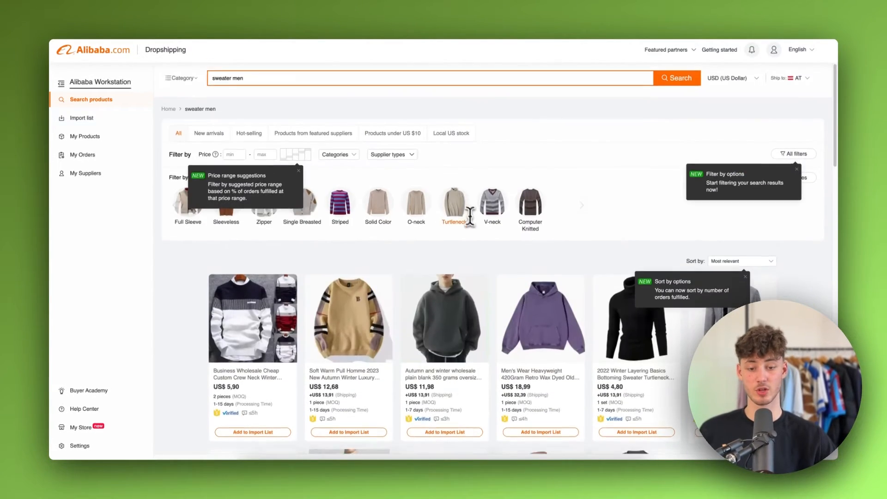
scroll("down", 3)
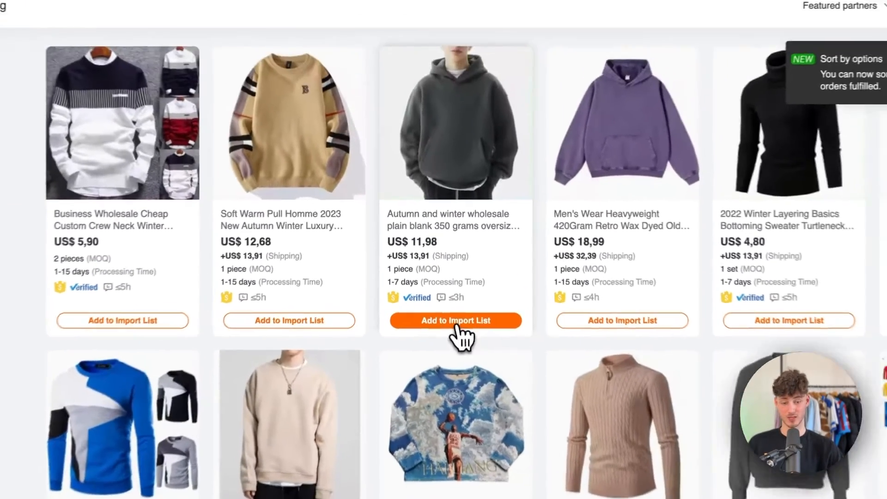
left_click(455, 320)
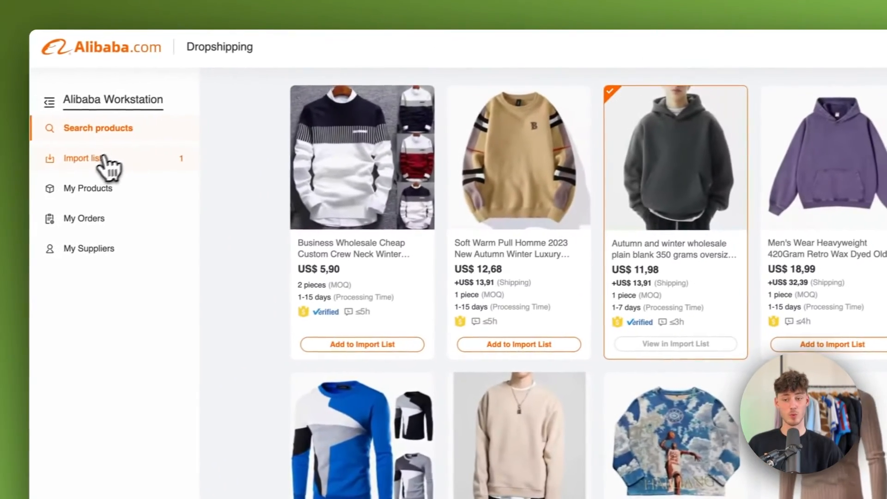
Step: Open the Import list from the left sidebar to push the grey hoodie
left_click(85, 158)
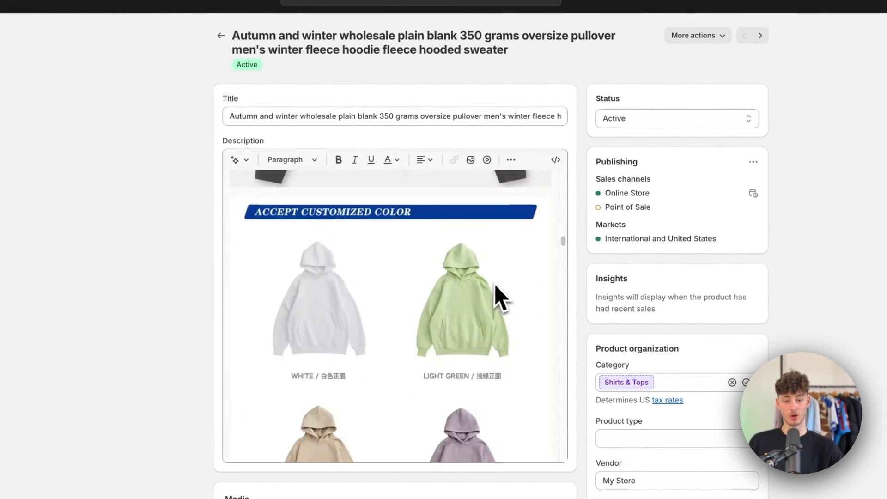
scroll("down", 3)
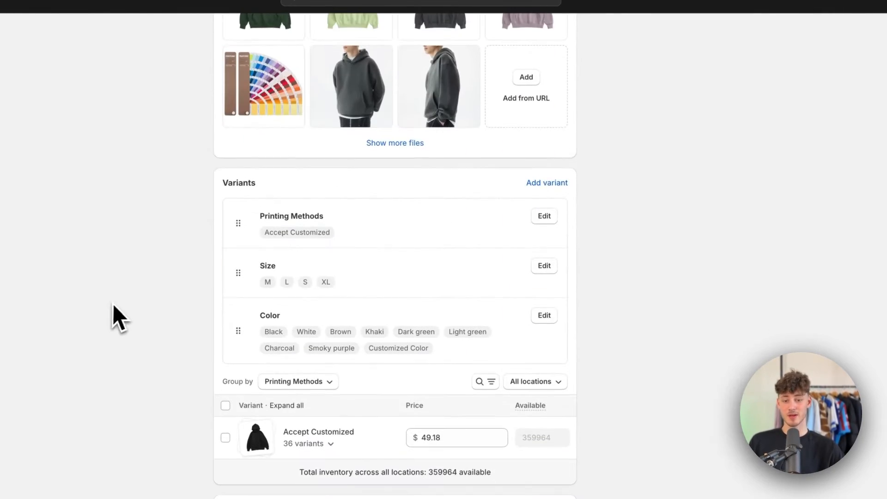
scroll("down", 3)
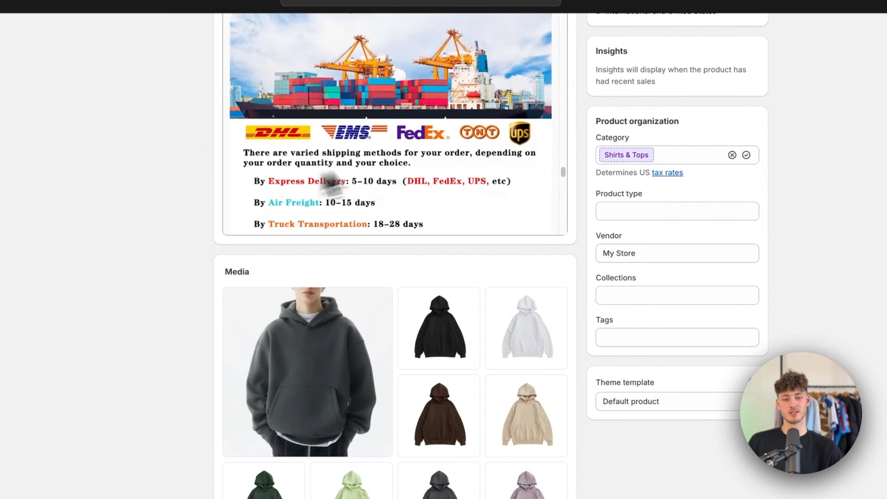
scroll("down", 3)
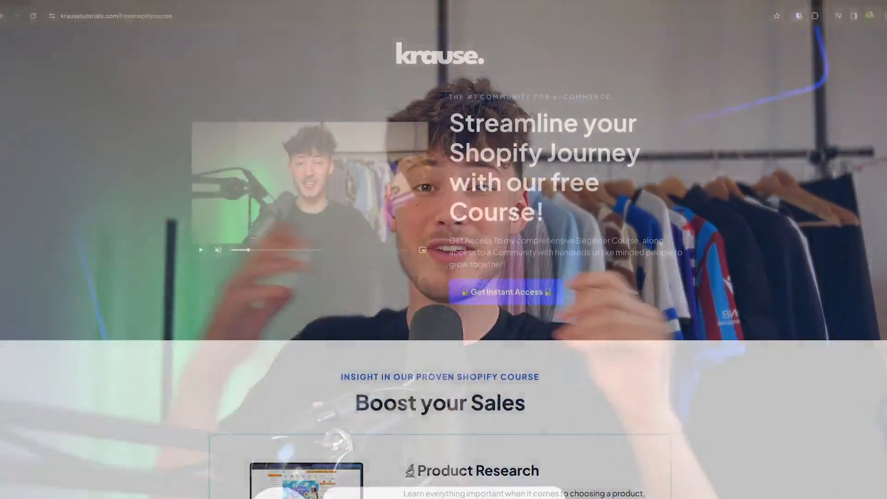
Step: Scroll the krausetutorials.com free Shopify course page
scroll("down", 3)
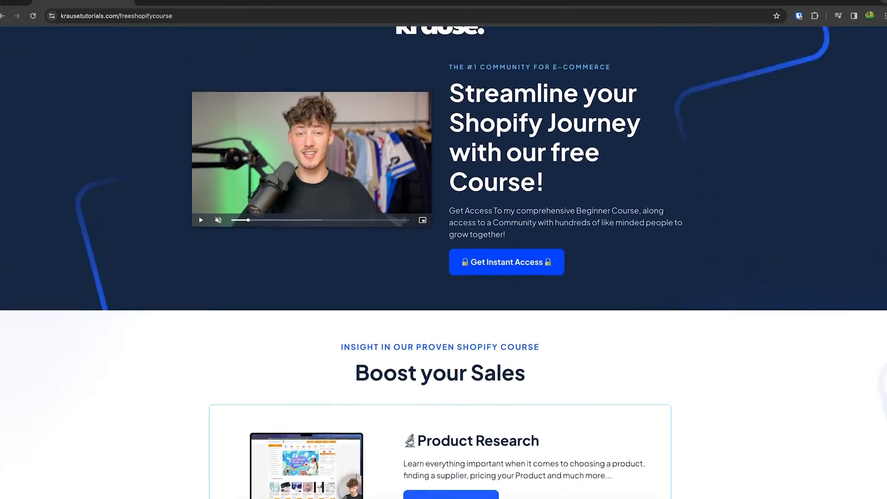